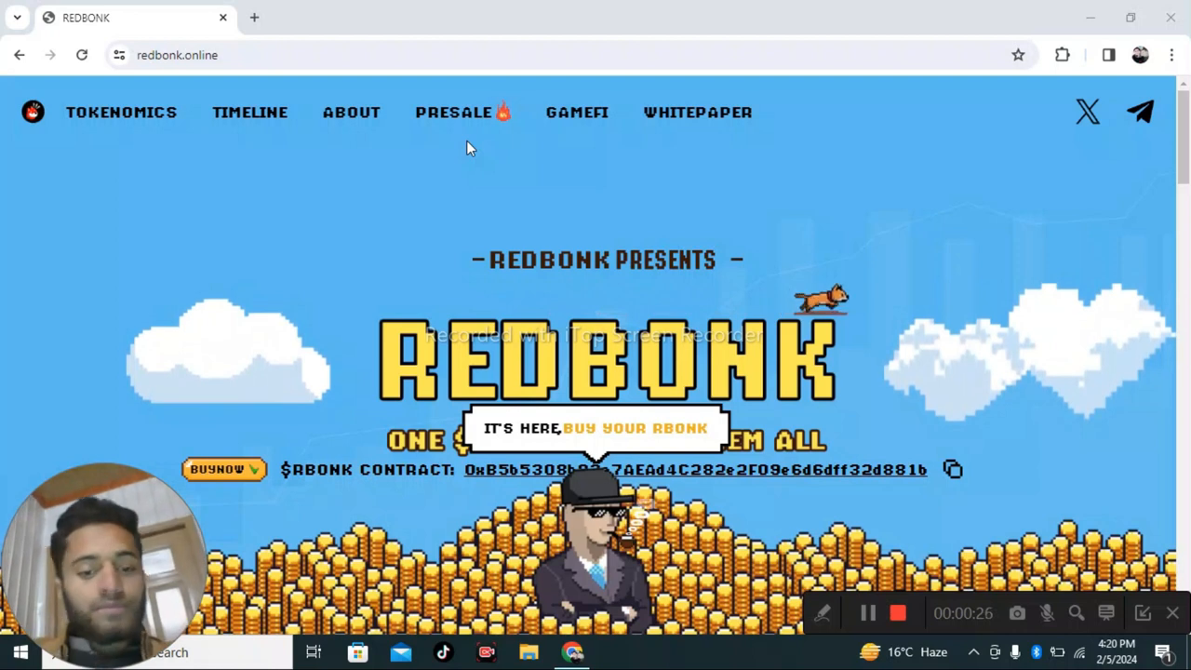
pyautogui.moveTo(389, 282)
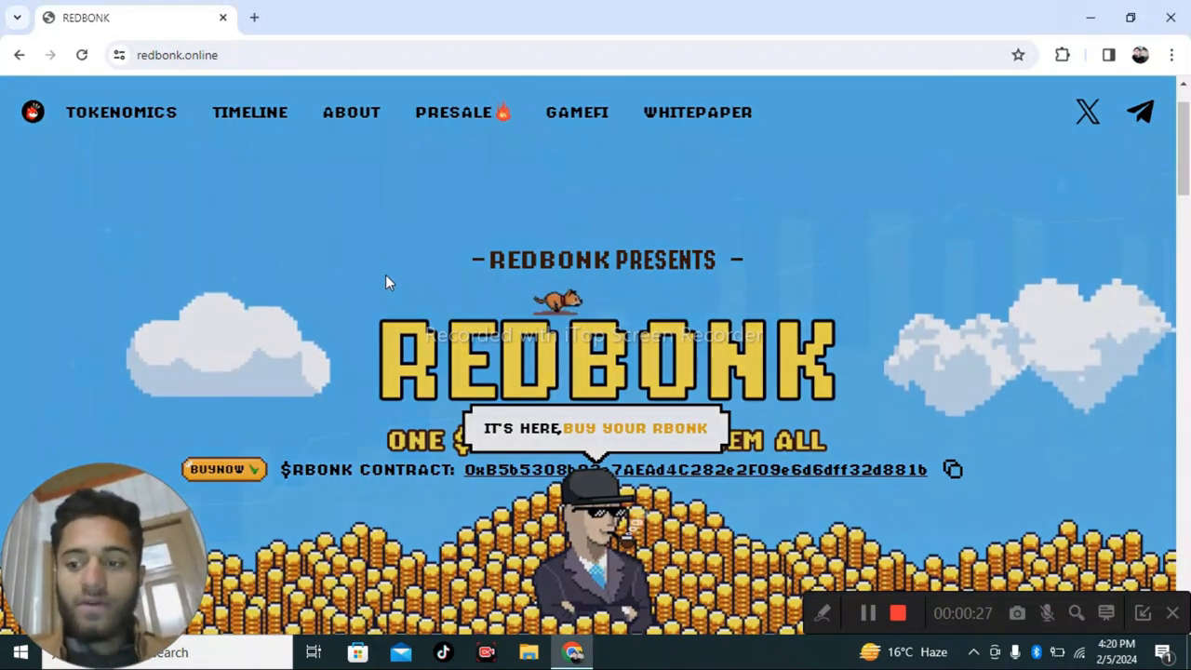
pyautogui.scroll(-3)
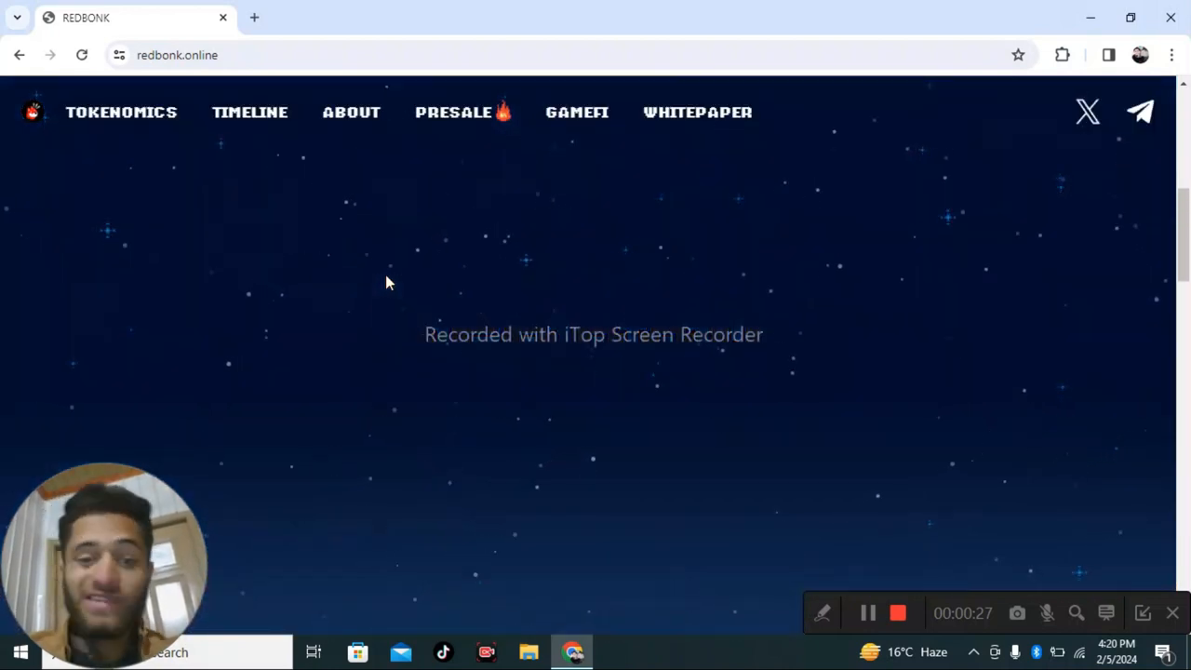
pyautogui.scroll(-3)
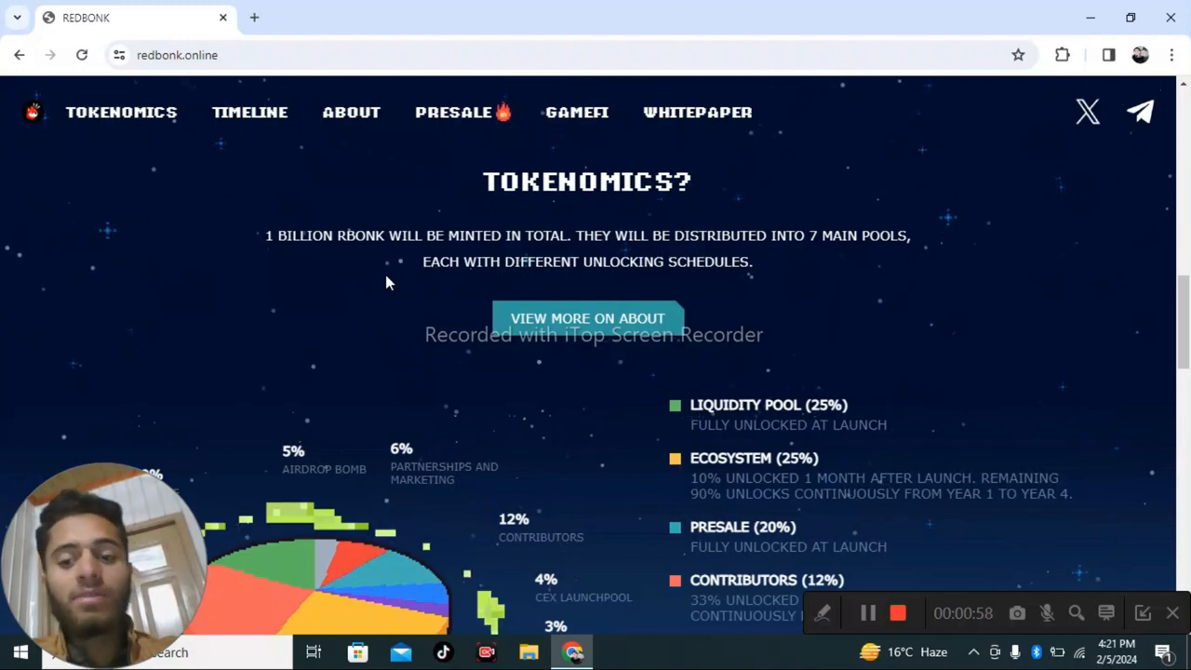
pyautogui.scroll(-3)
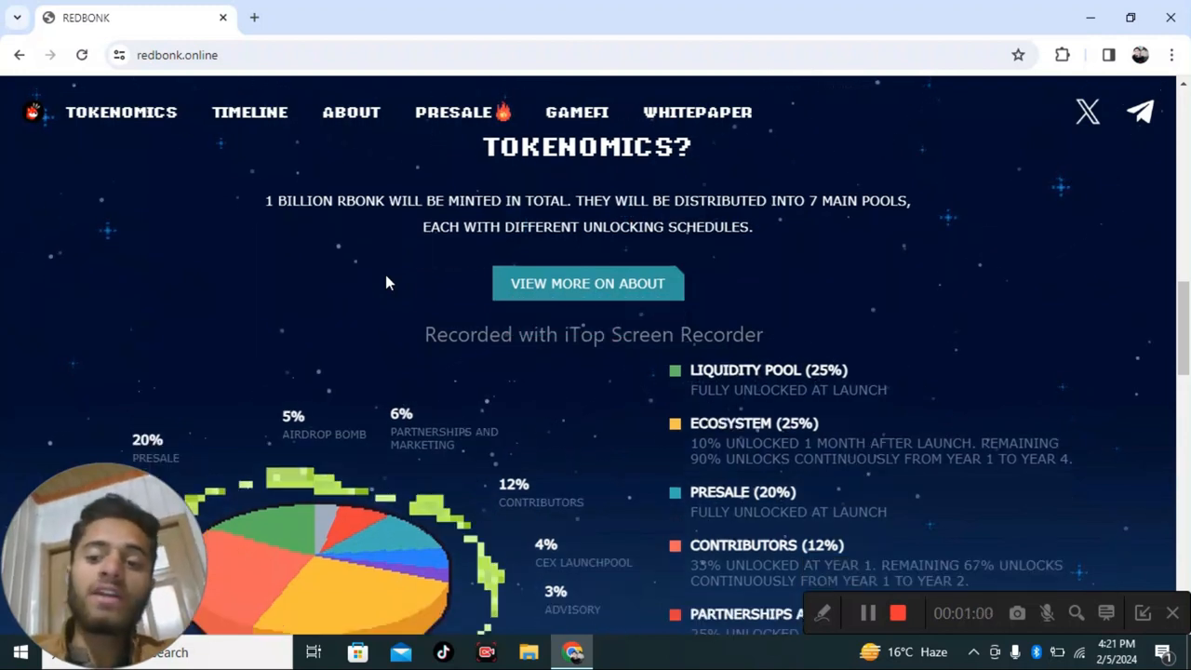
pyautogui.scroll(-3)
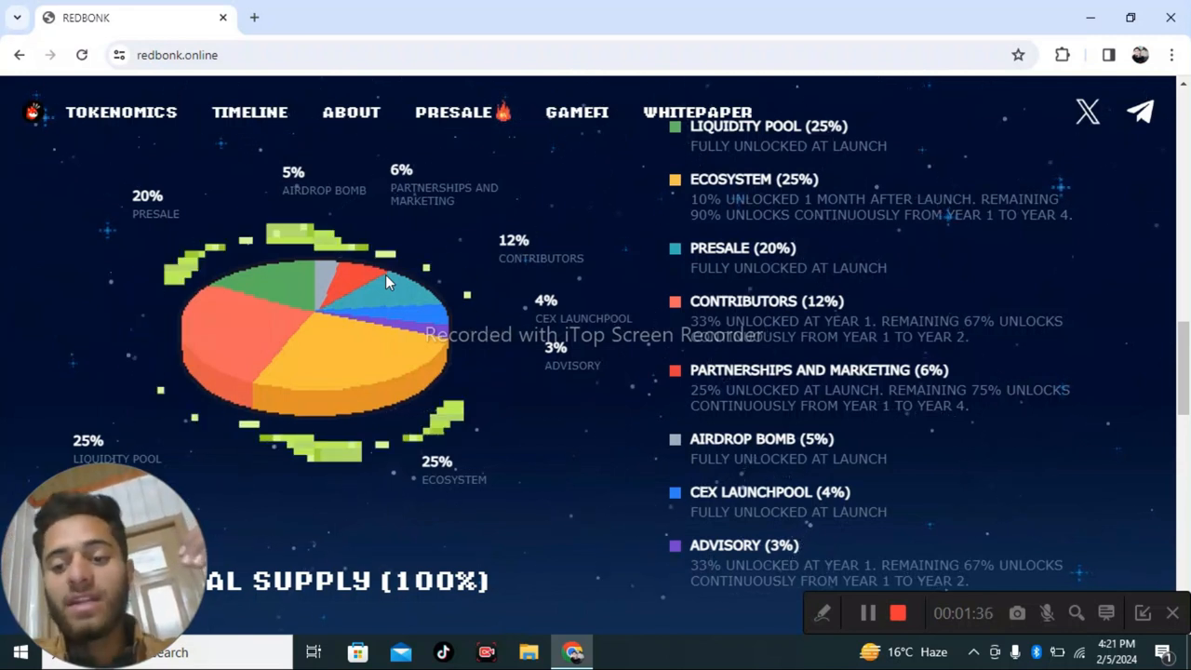
pyautogui.scroll(-3)
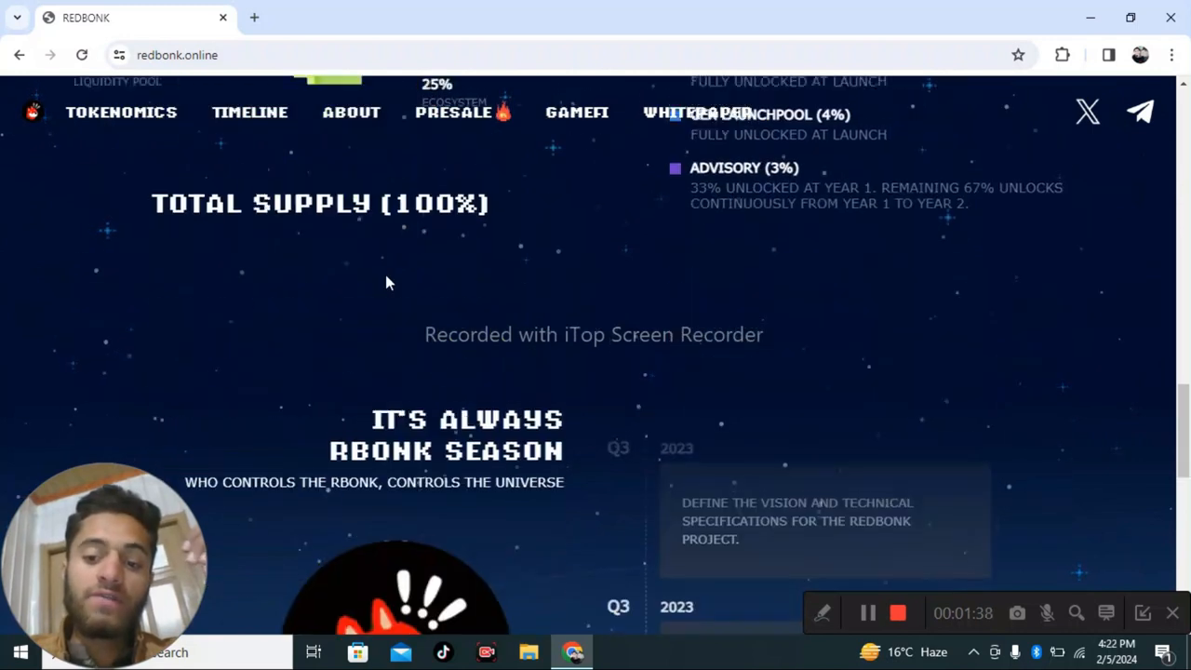
pyautogui.scroll(-3)
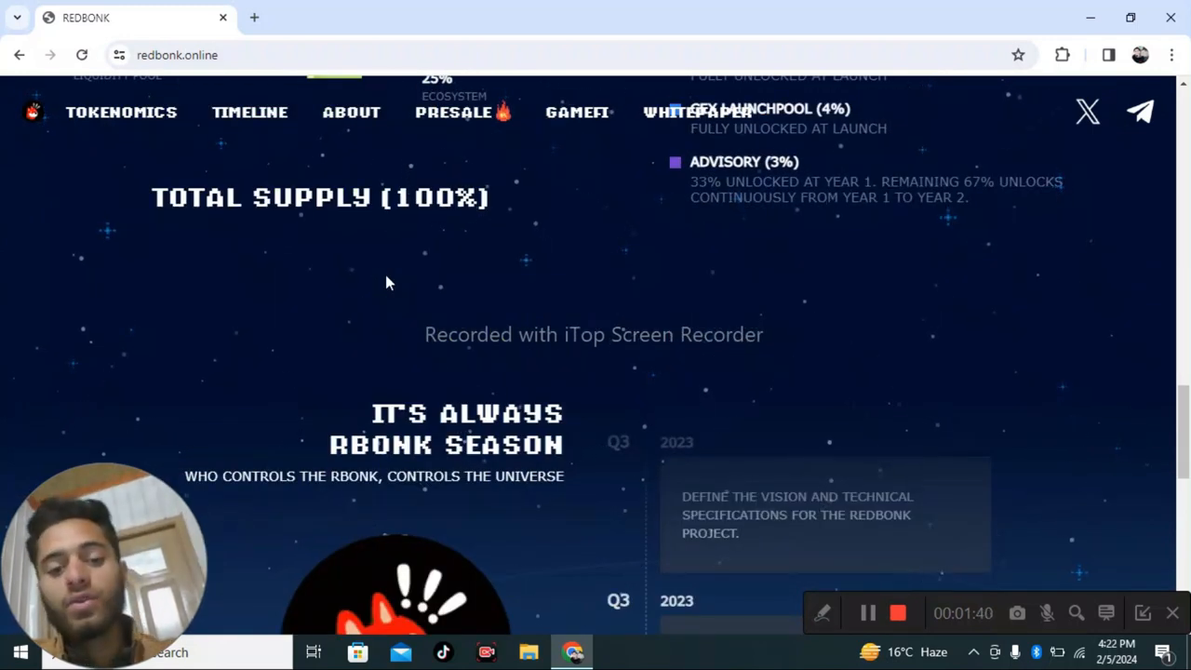
pyautogui.scroll(-3)
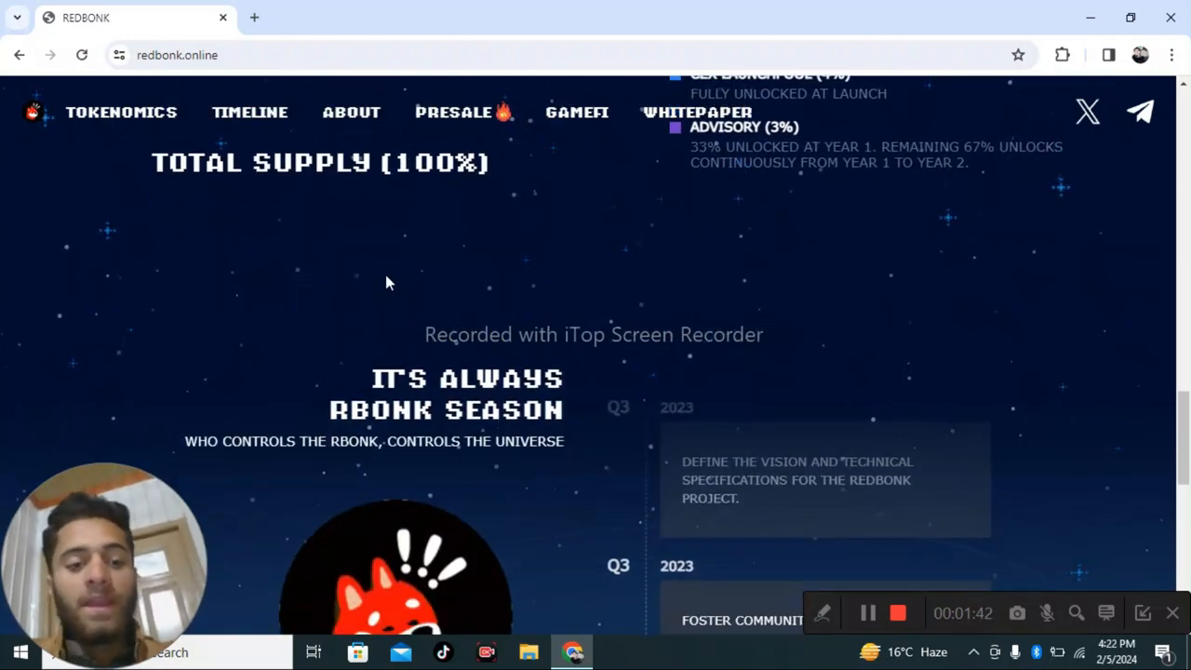
pyautogui.scroll(-3)
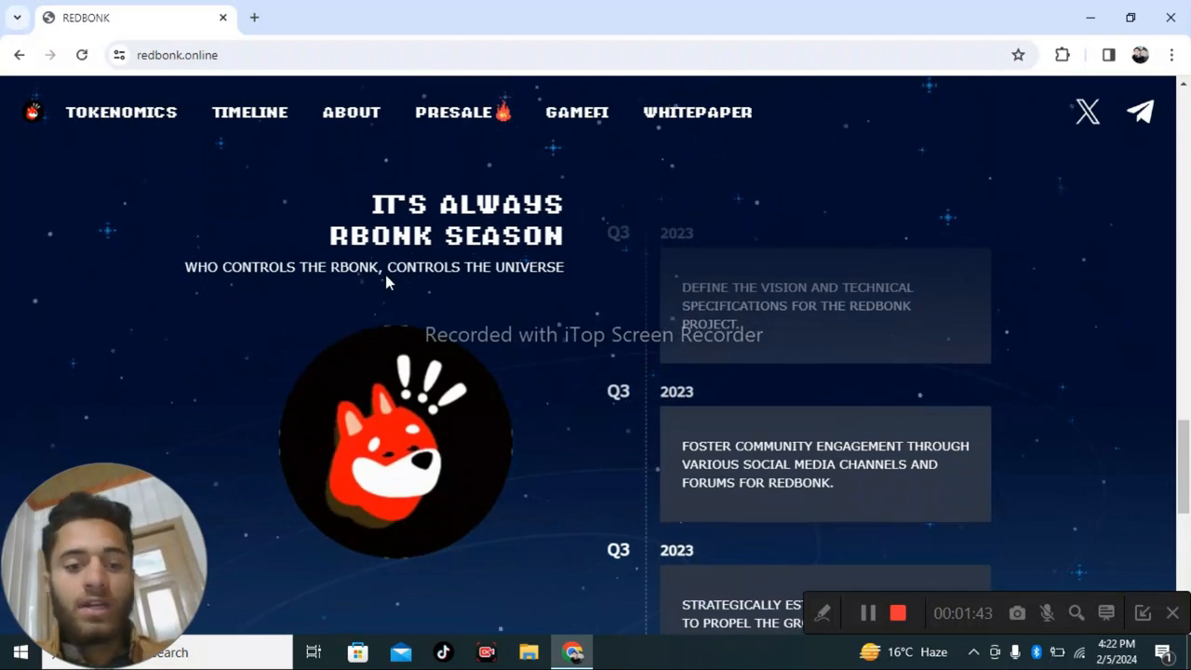
pyautogui.scroll(-3)
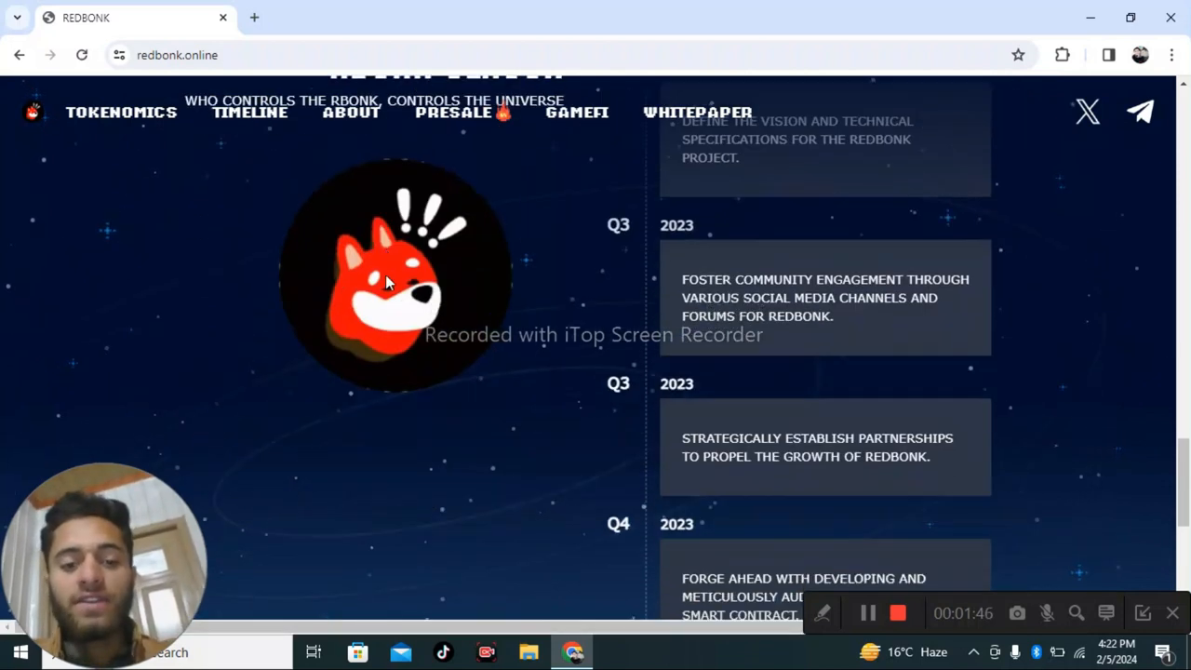
pyautogui.scroll(-3)
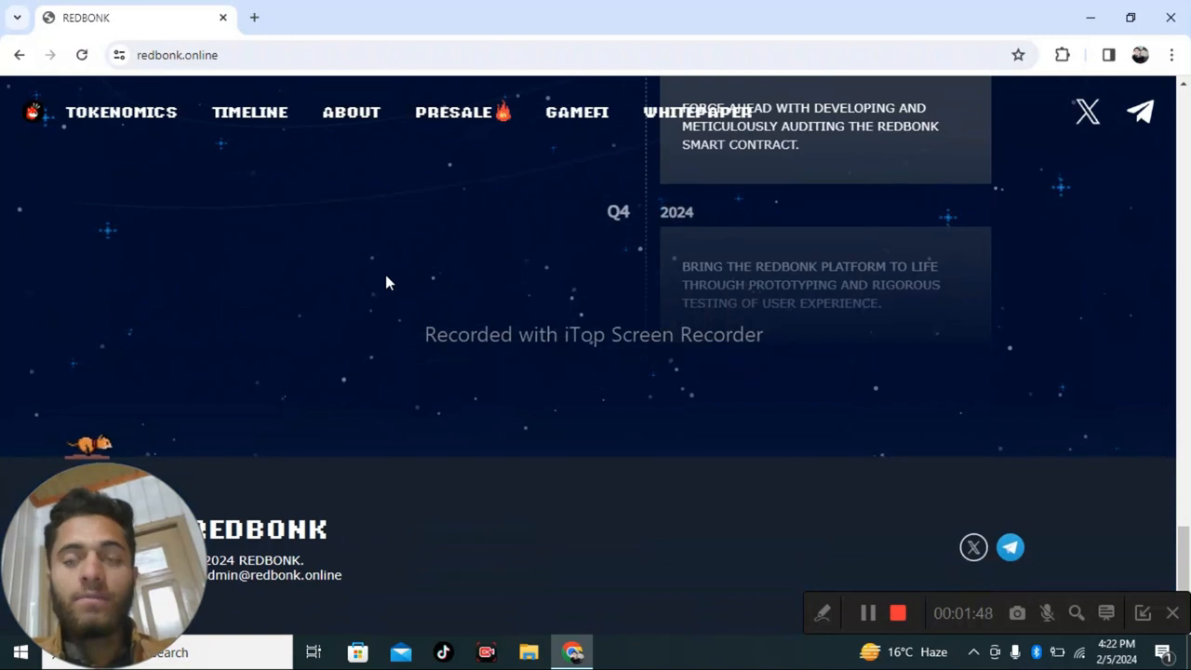
pyautogui.moveTo(606, 501)
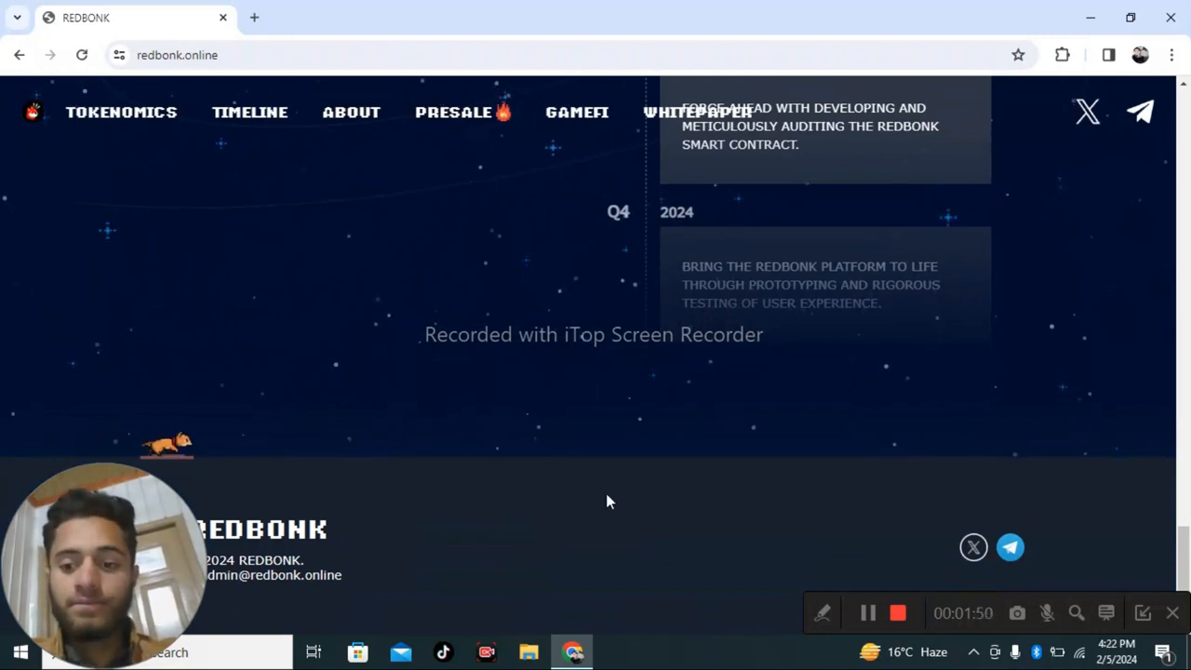
pyautogui.moveTo(759, 609)
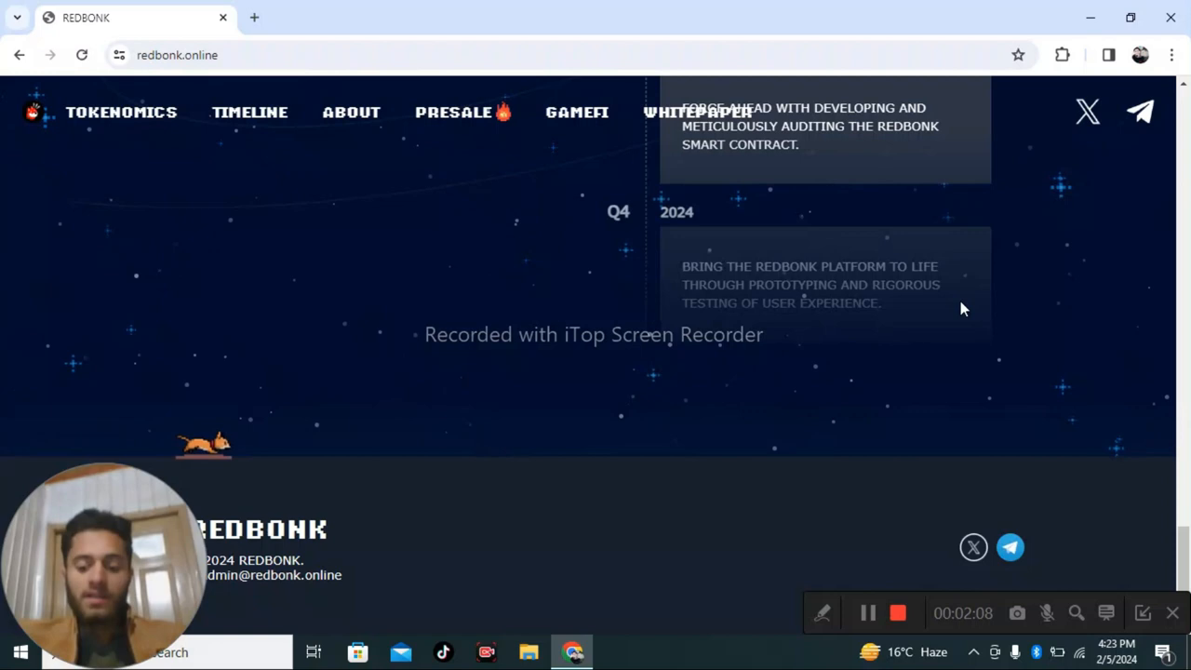
pyautogui.scroll(-3)
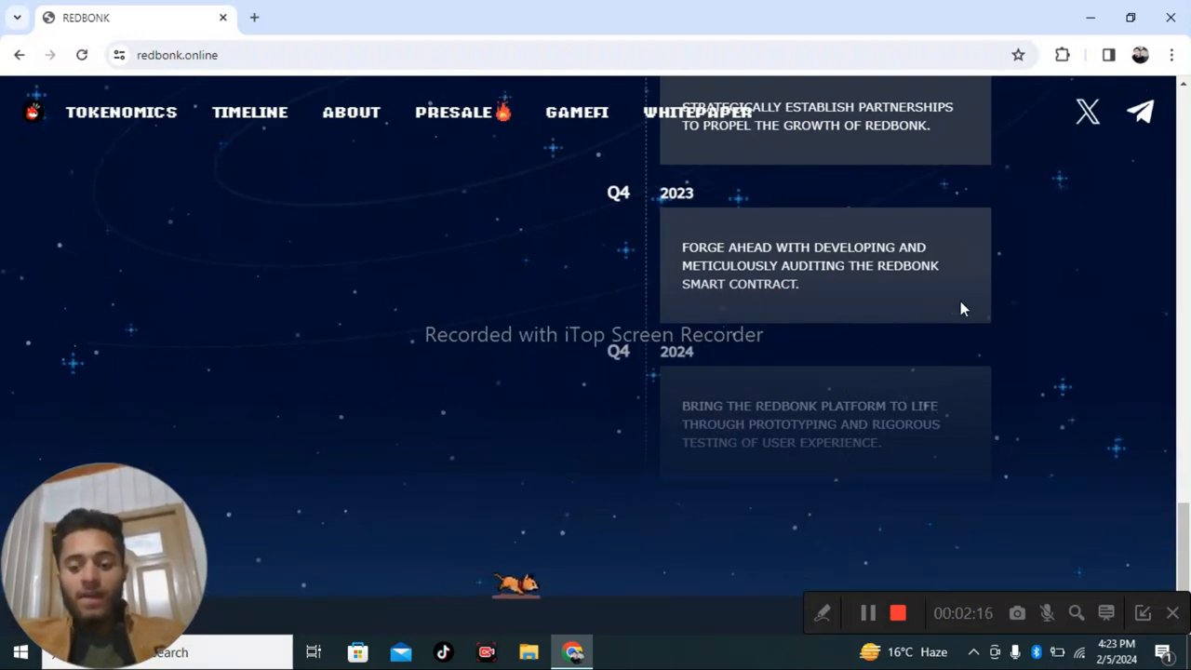
pyautogui.scroll(3)
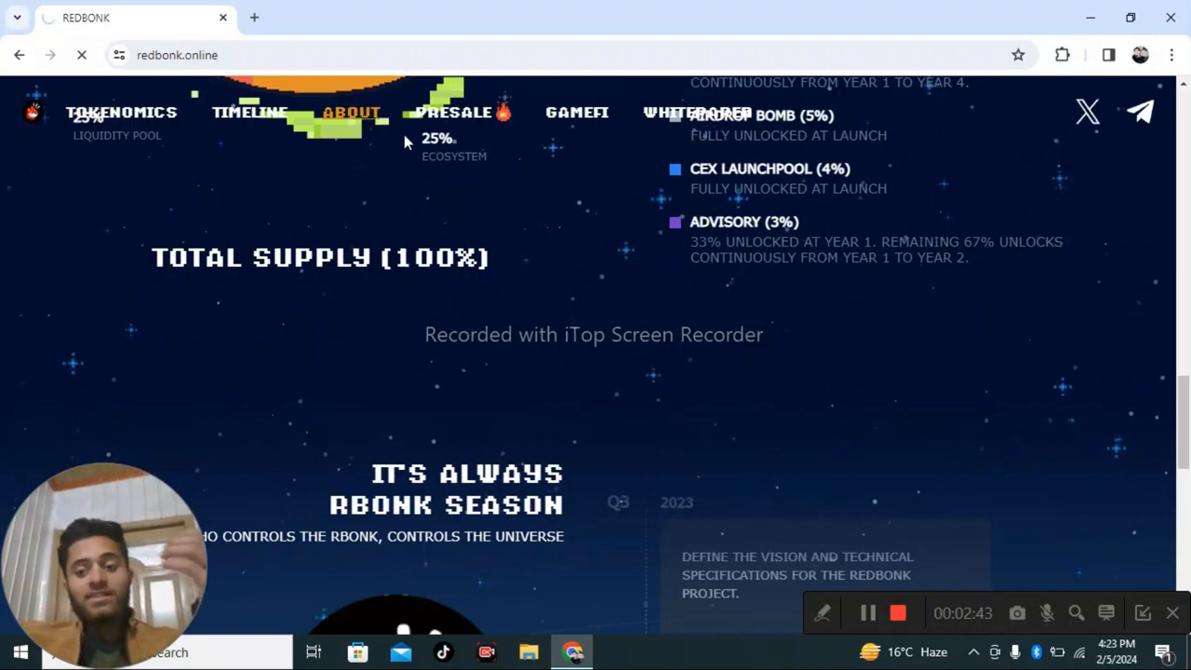
pyautogui.moveTo(502, 196)
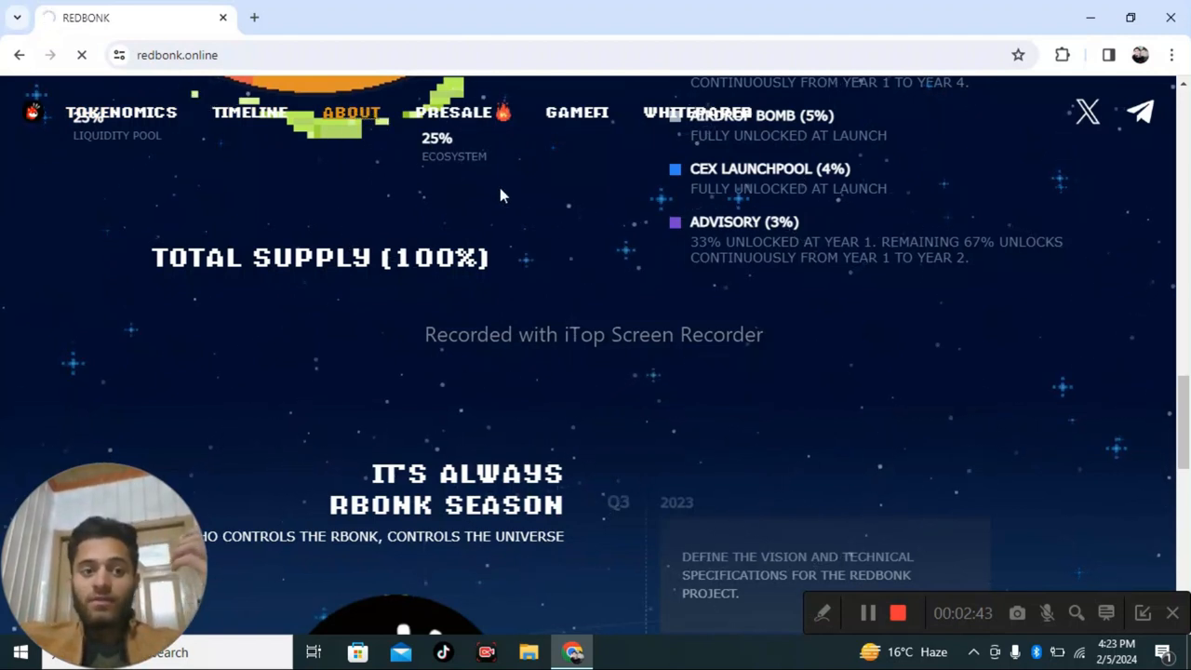
pyautogui.moveTo(601, 263)
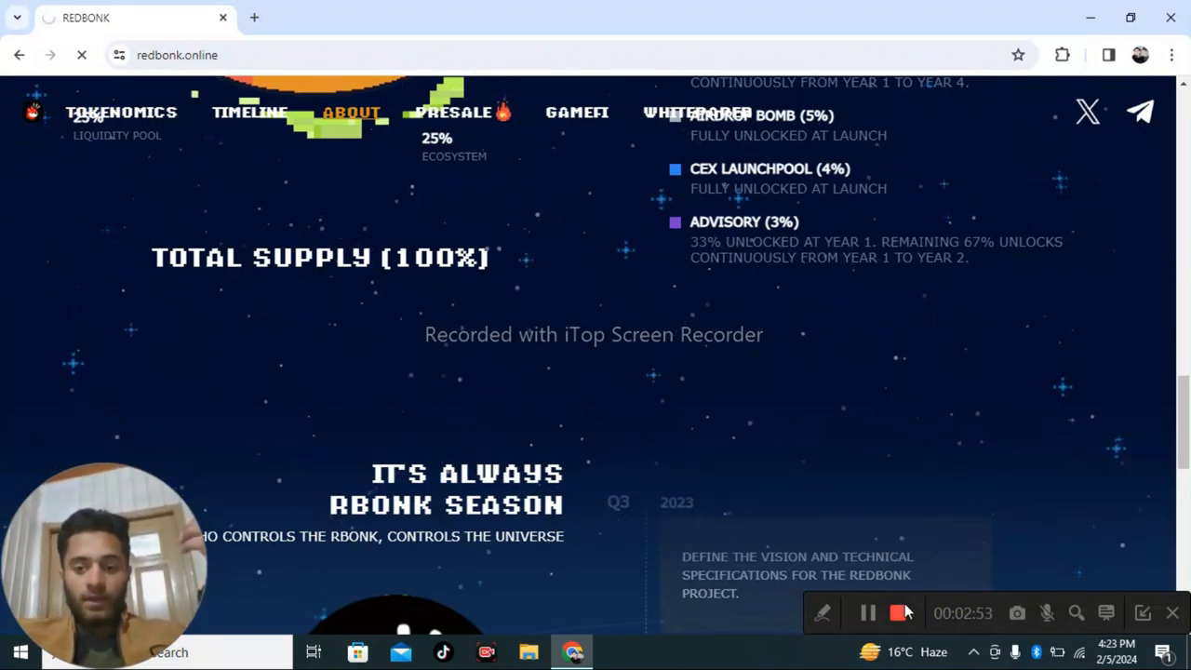
pyautogui.moveTo(901, 612)
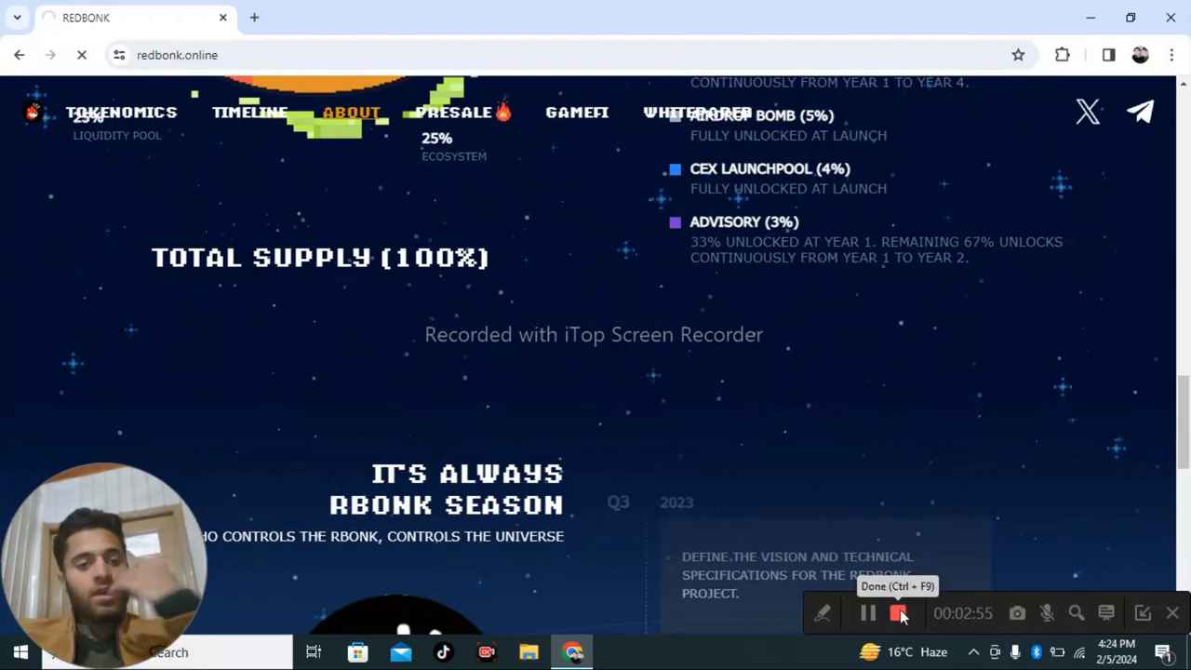